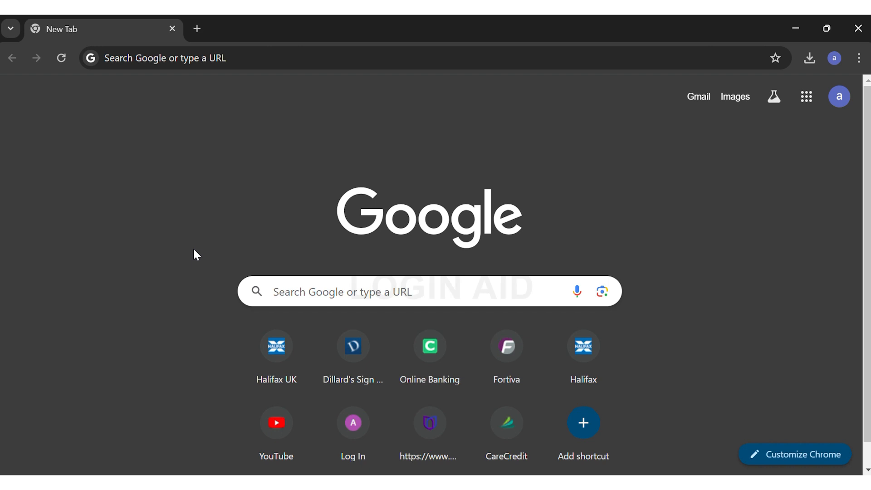
mouse_move(241, 77)
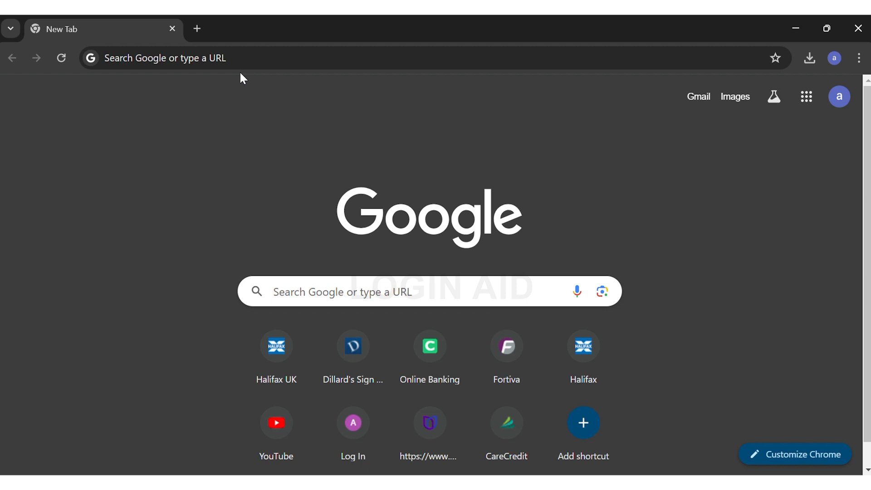
left_click(223, 58)
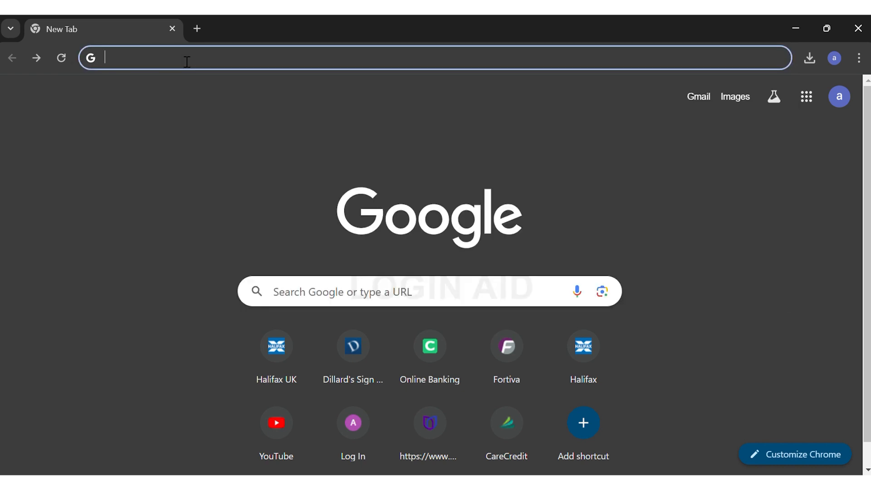
type("www.commbank")
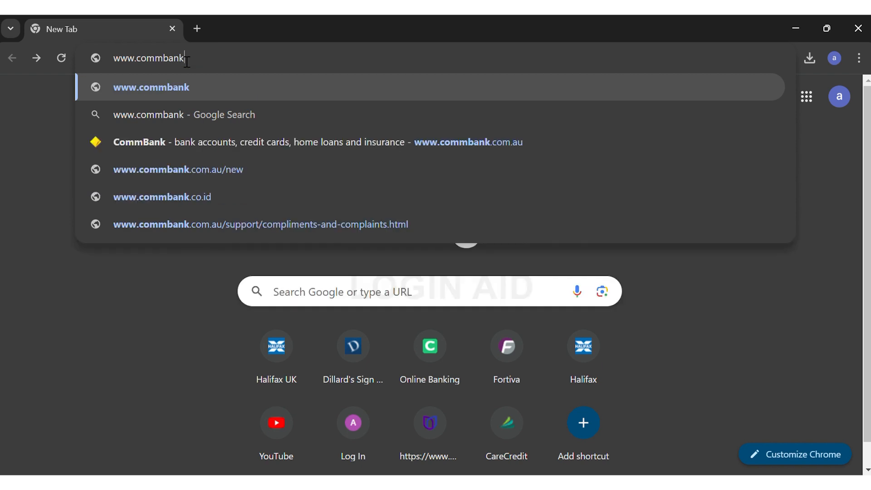
type(".com.au")
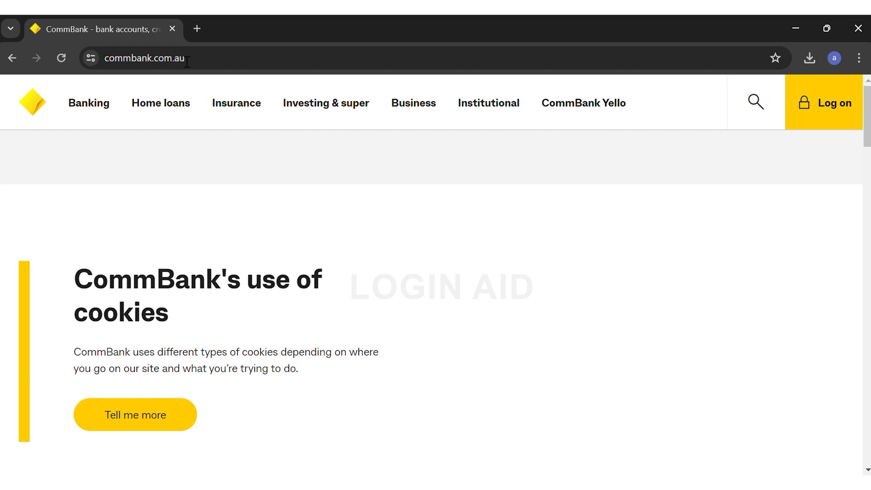
mouse_move(756, 102)
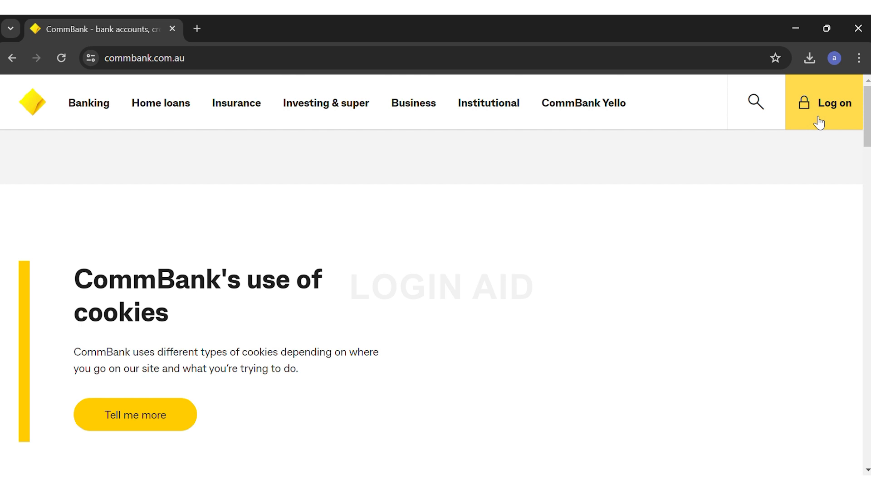
Choose 'NetBank log on' from the Log on side panel
left_click(835, 103)
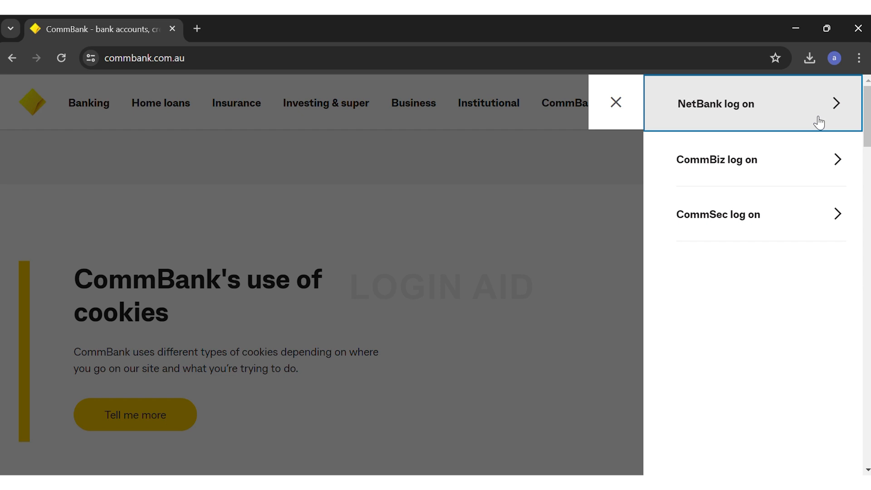
left_click(716, 104)
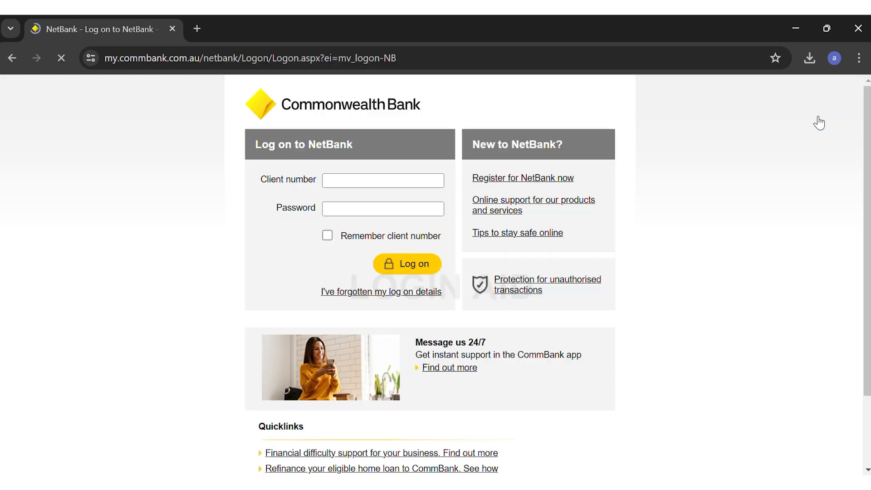
left_click(382, 179)
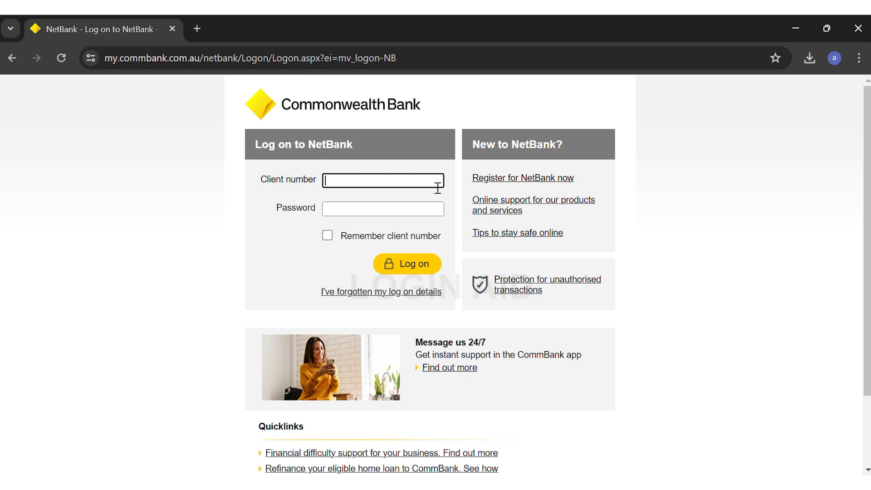
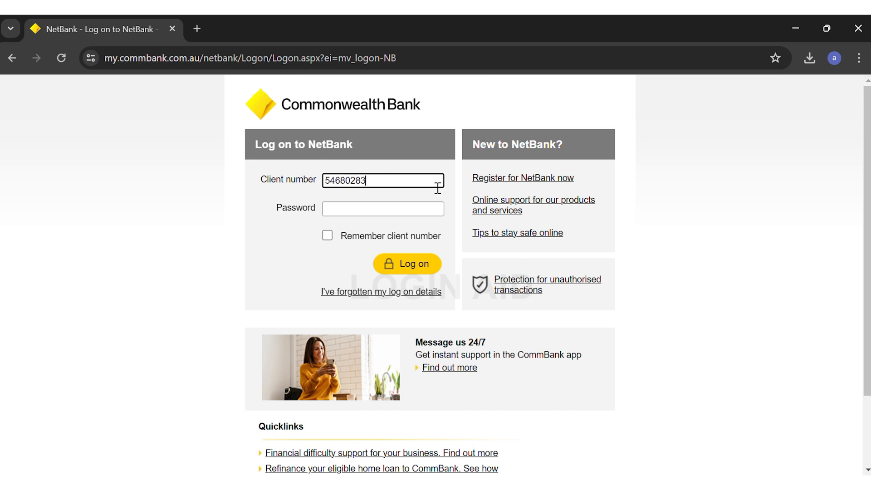
mouse_move(401, 300)
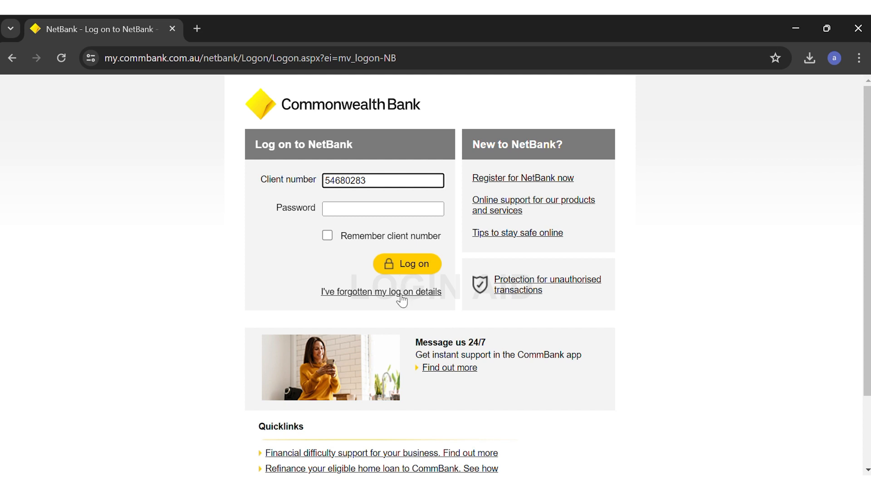
left_click(380, 291)
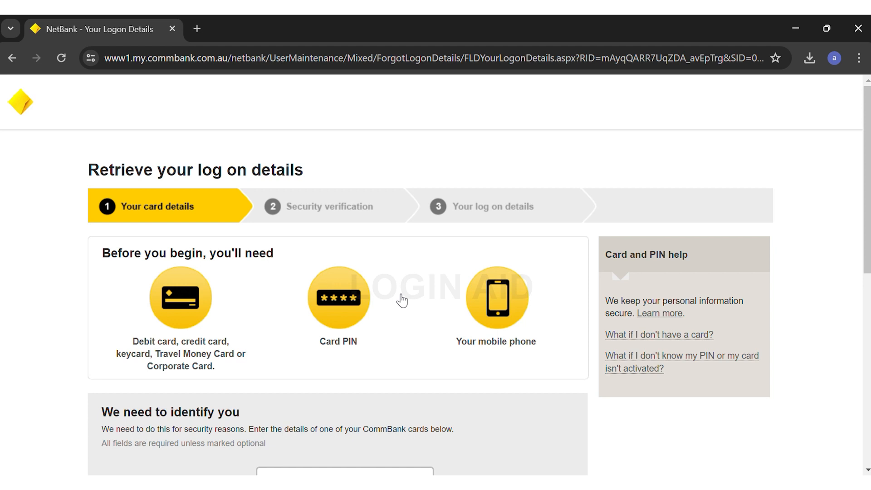
scroll("down", 3)
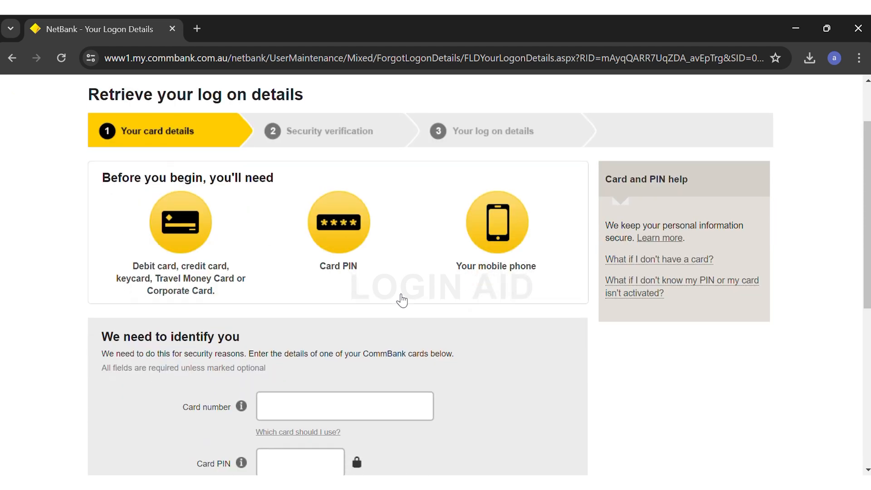
scroll("down", 3)
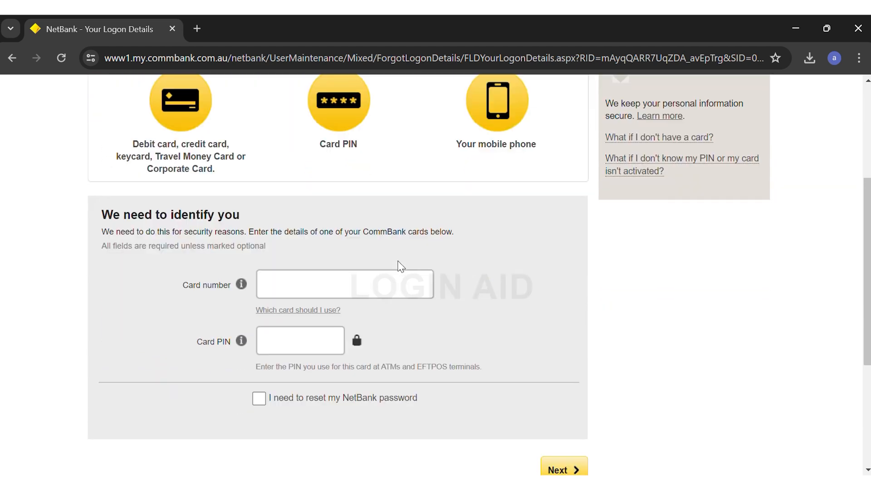
left_click(344, 284)
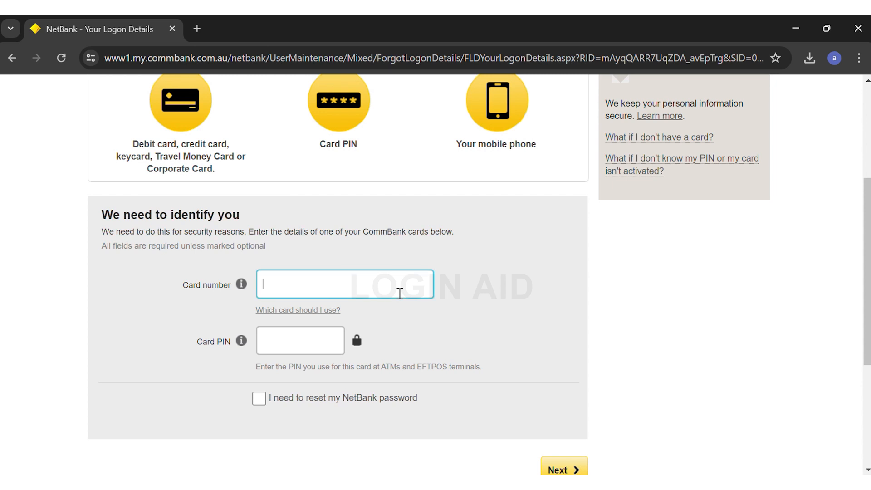
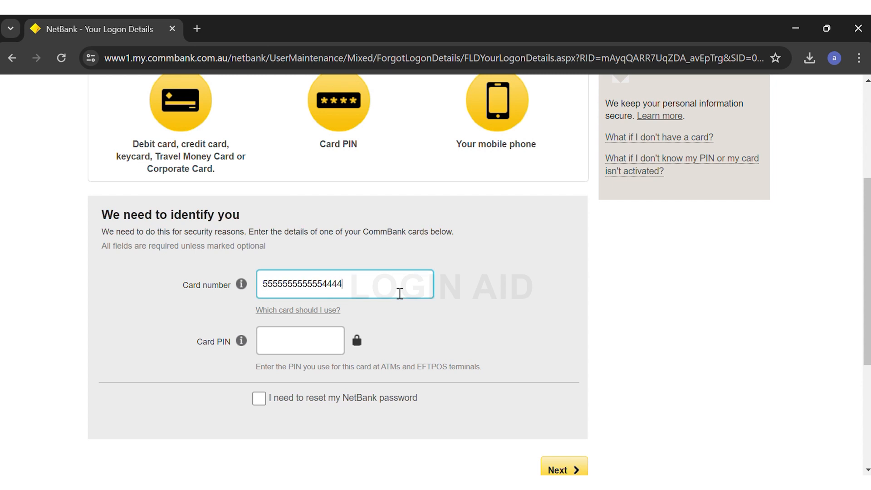
left_click(300, 340)
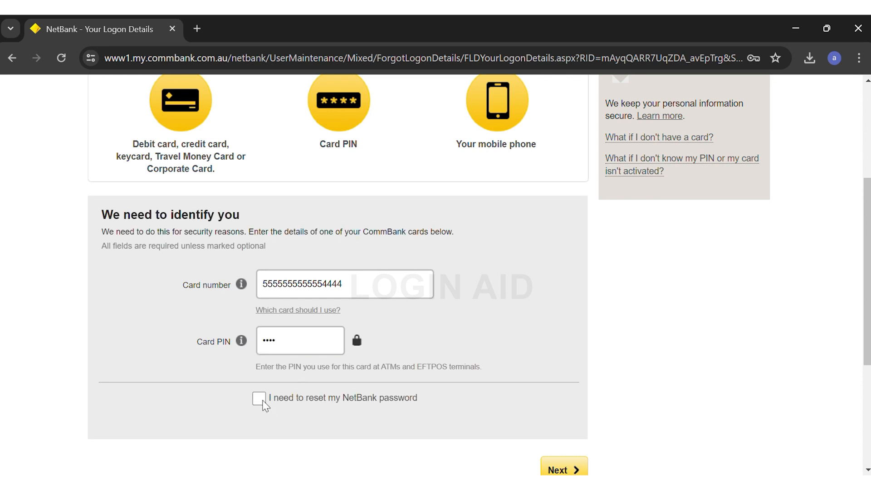
left_click(259, 398)
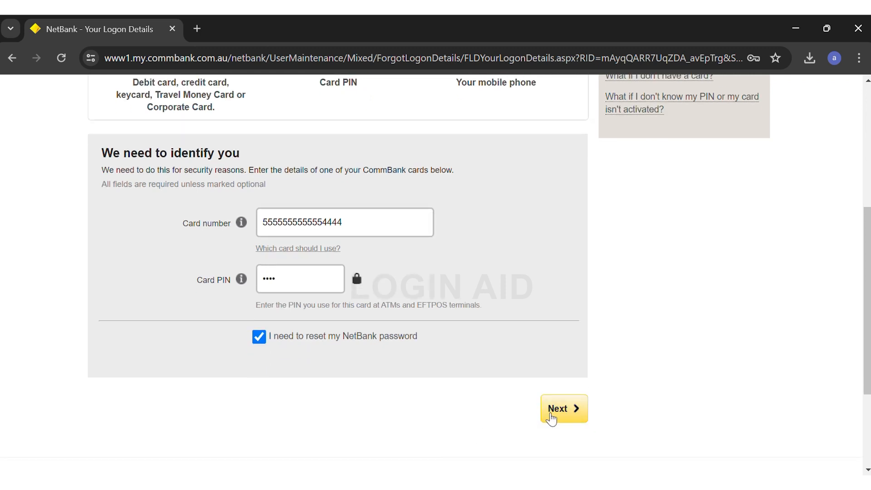
left_click(563, 409)
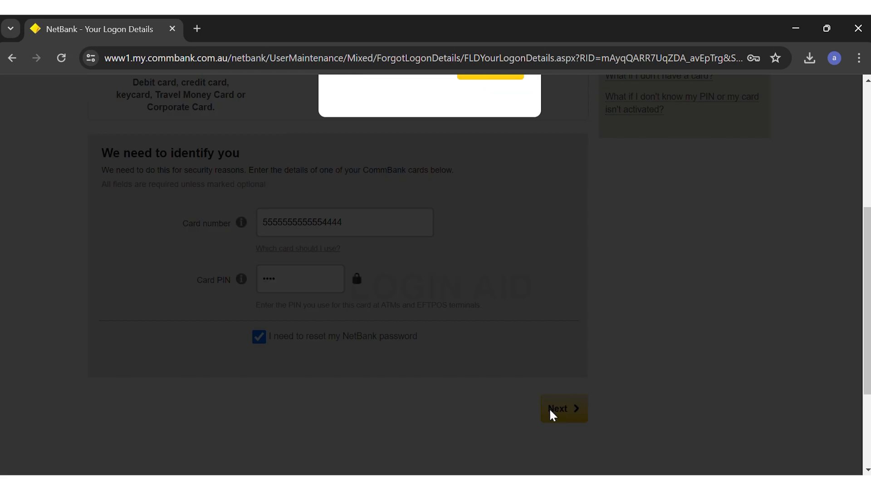
Continue with 'Primary cardholder' in the Cardholder type dialog
left_click(562, 409)
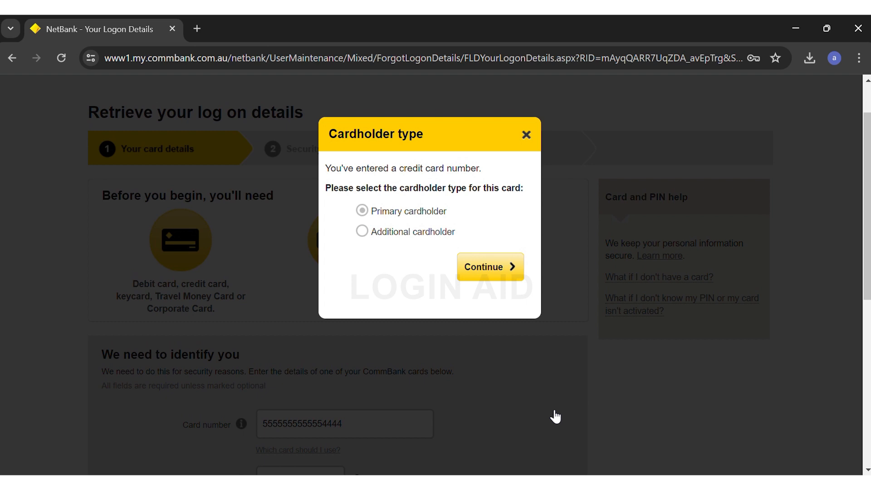
mouse_move(552, 415)
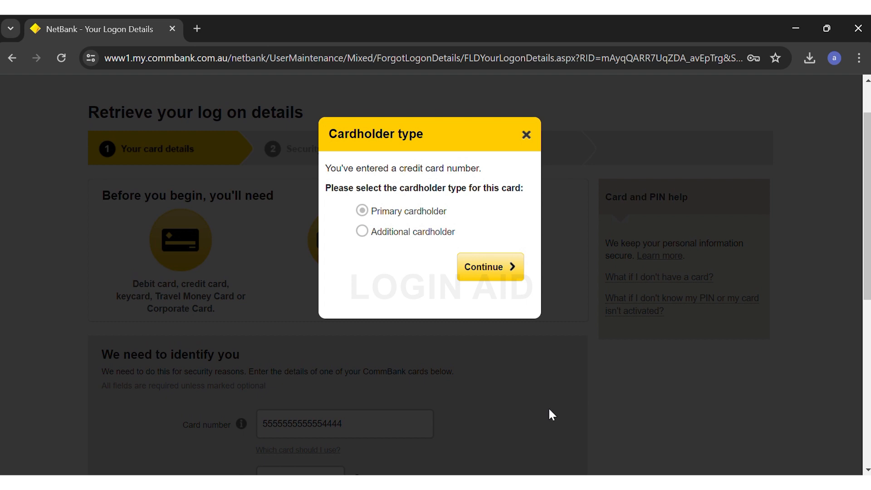
left_click(490, 267)
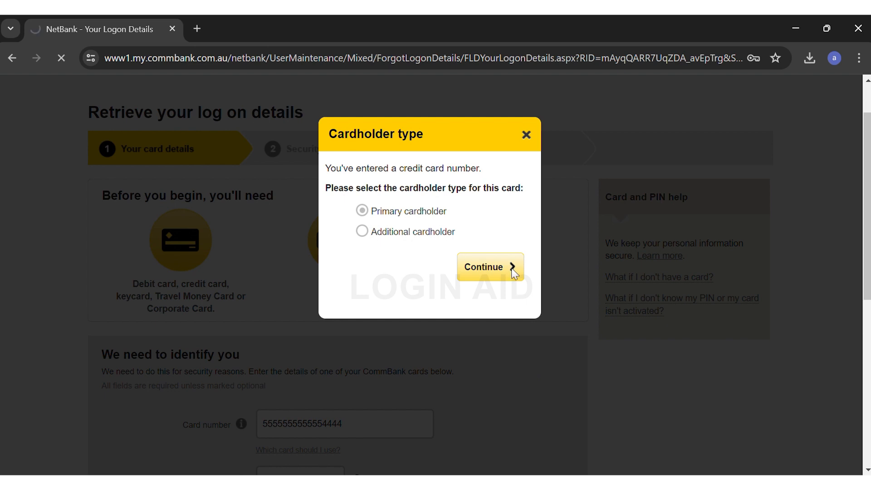
left_click(490, 266)
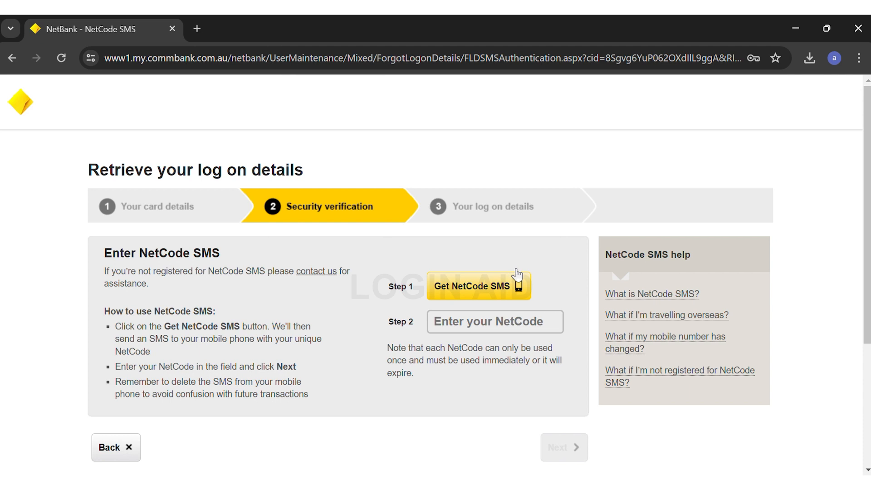
mouse_move(508, 277)
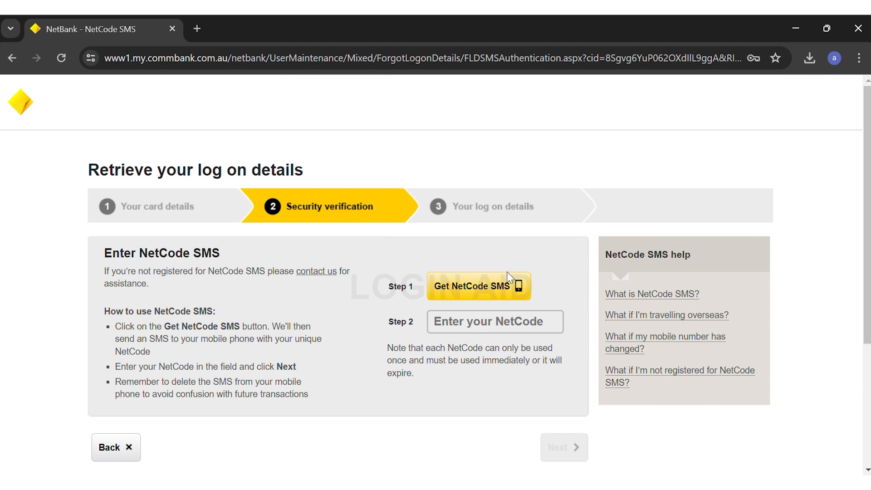
mouse_move(499, 292)
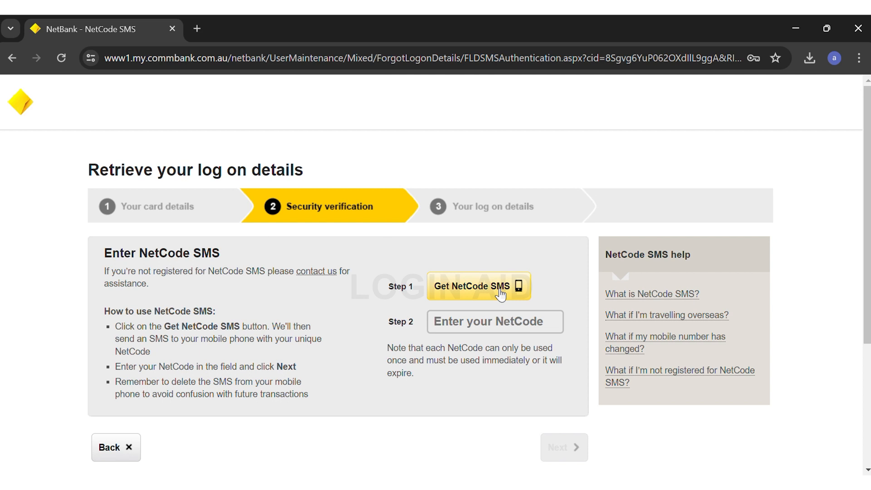
left_click(478, 285)
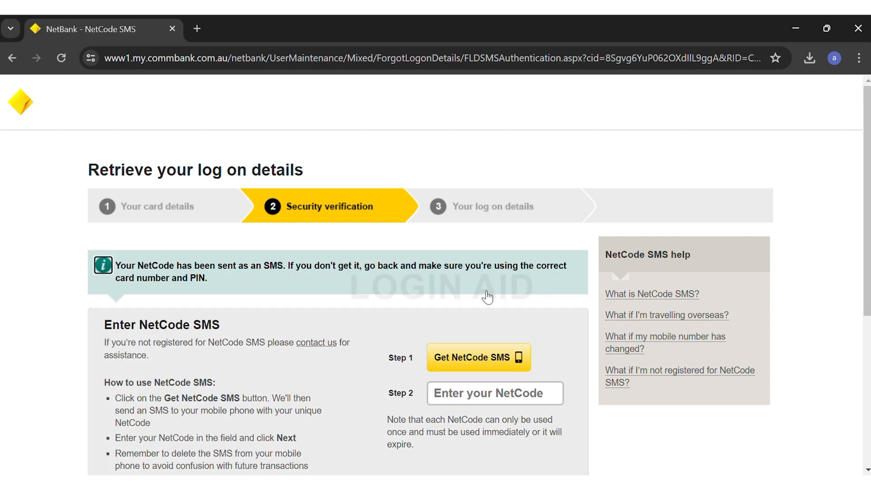
scroll("down", 3)
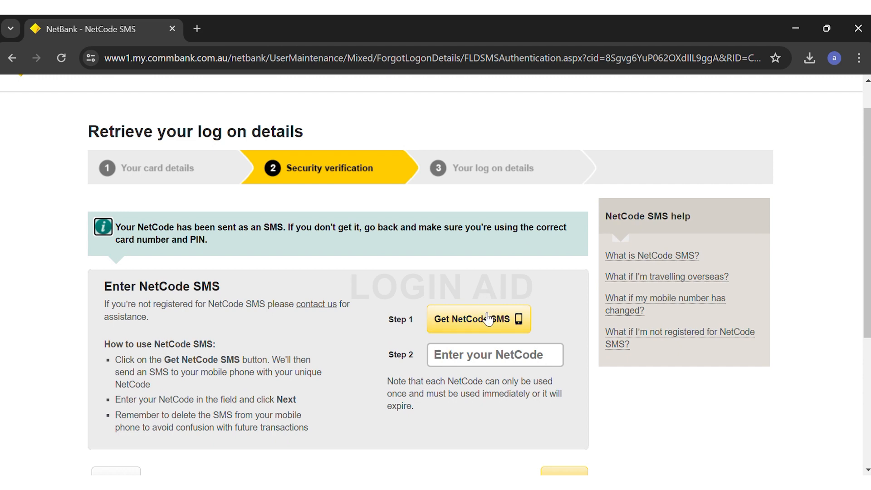
left_click(495, 354)
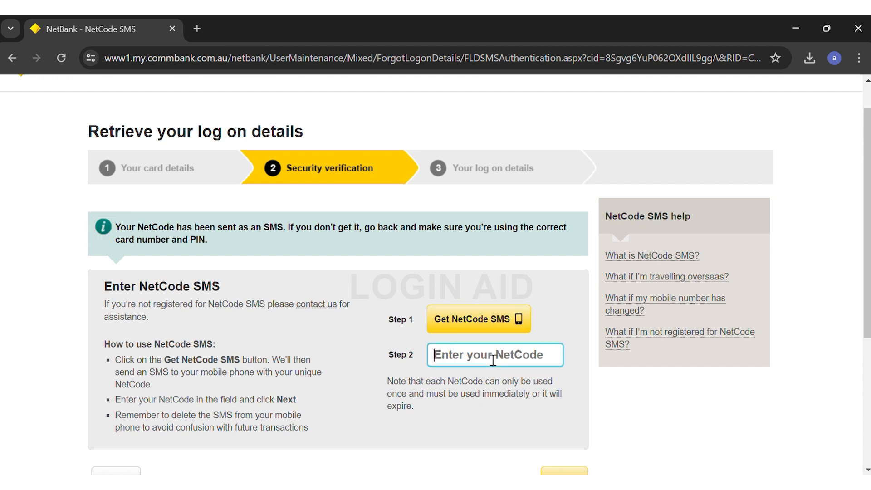
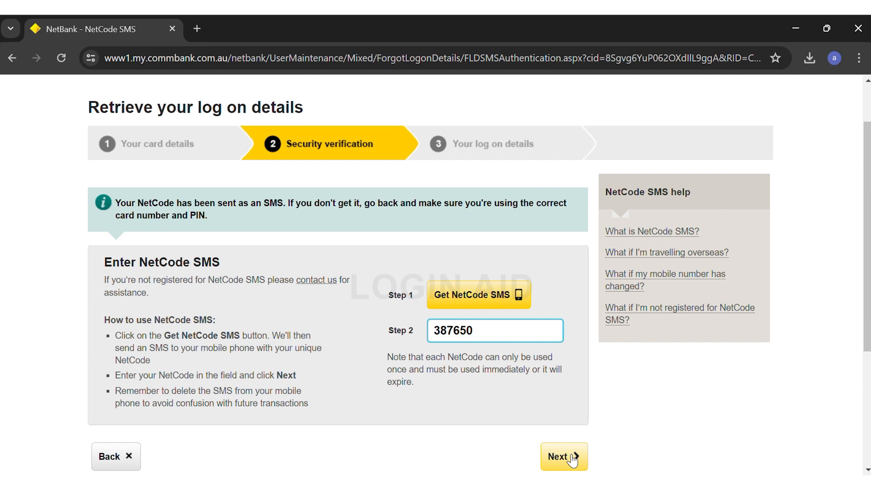
left_click(563, 456)
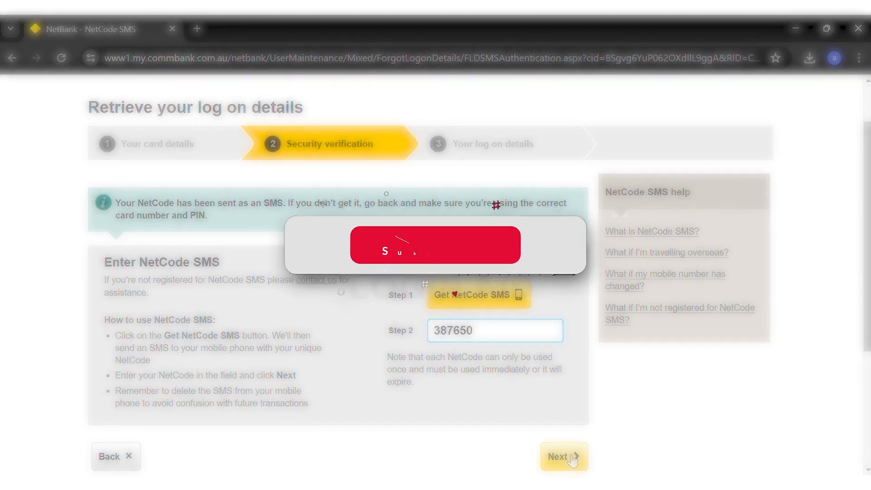